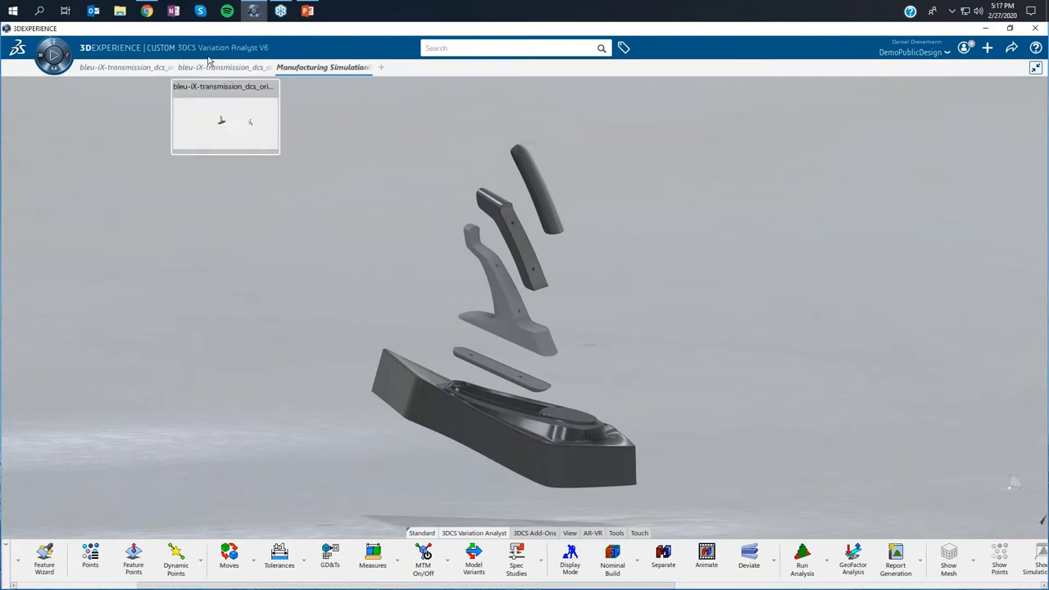
mouse_move(365, 441)
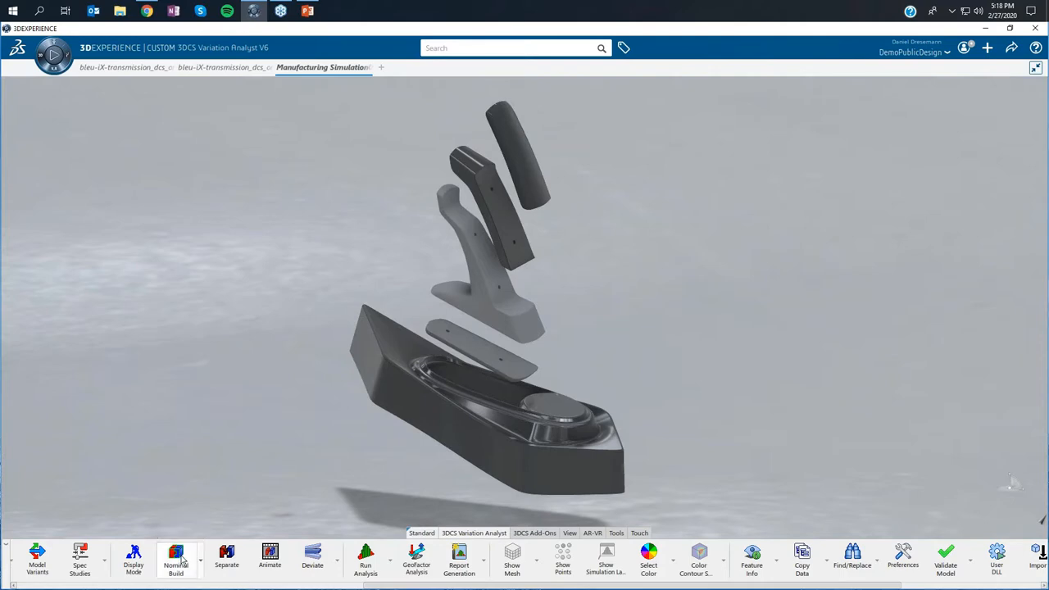
Assemble the exploded shifter parts with Nominal Build and zoom onto the shifter tip
left_click(175, 561)
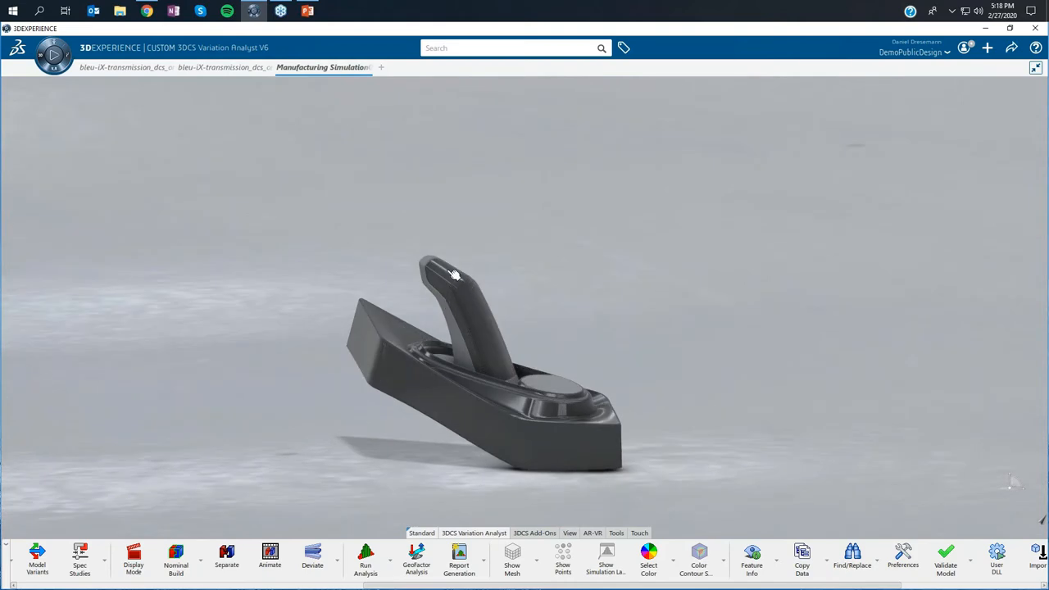
left_click_drag(455, 275, 529, 340)
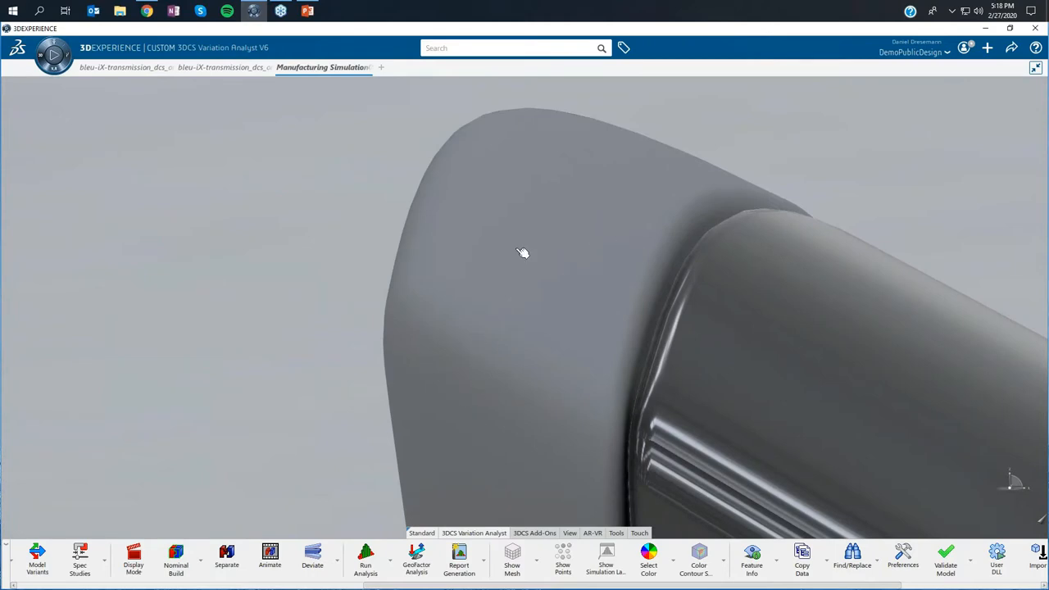
mouse_move(456, 393)
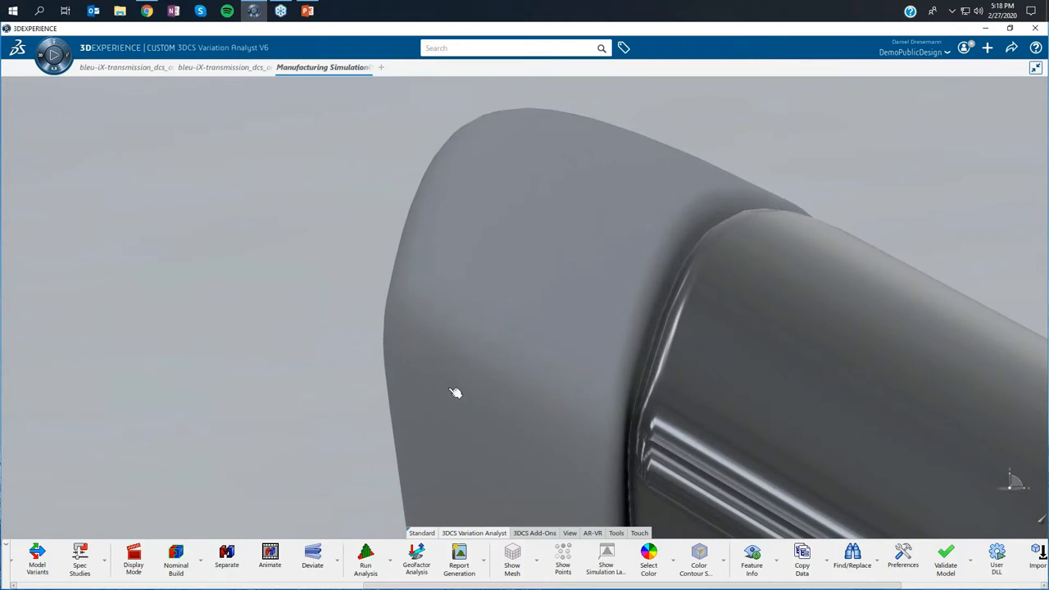
mouse_move(508, 247)
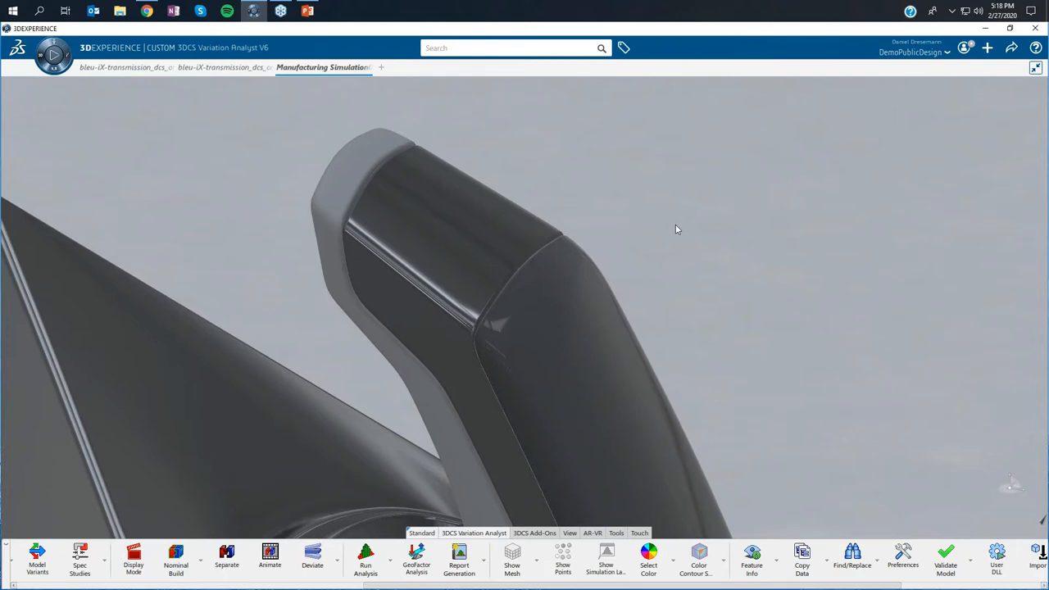
mouse_move(301, 531)
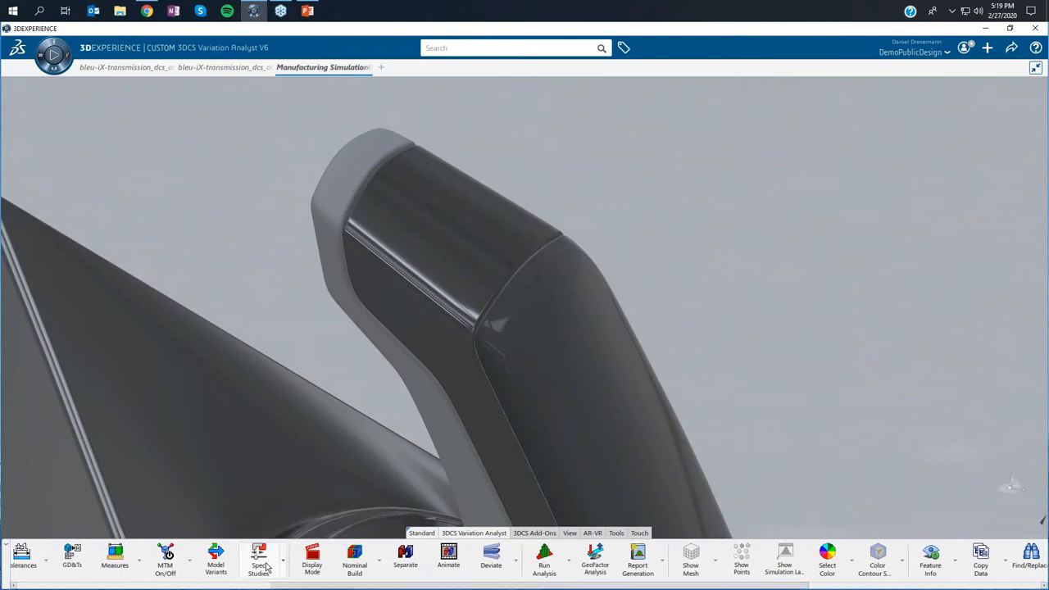
mouse_move(259, 559)
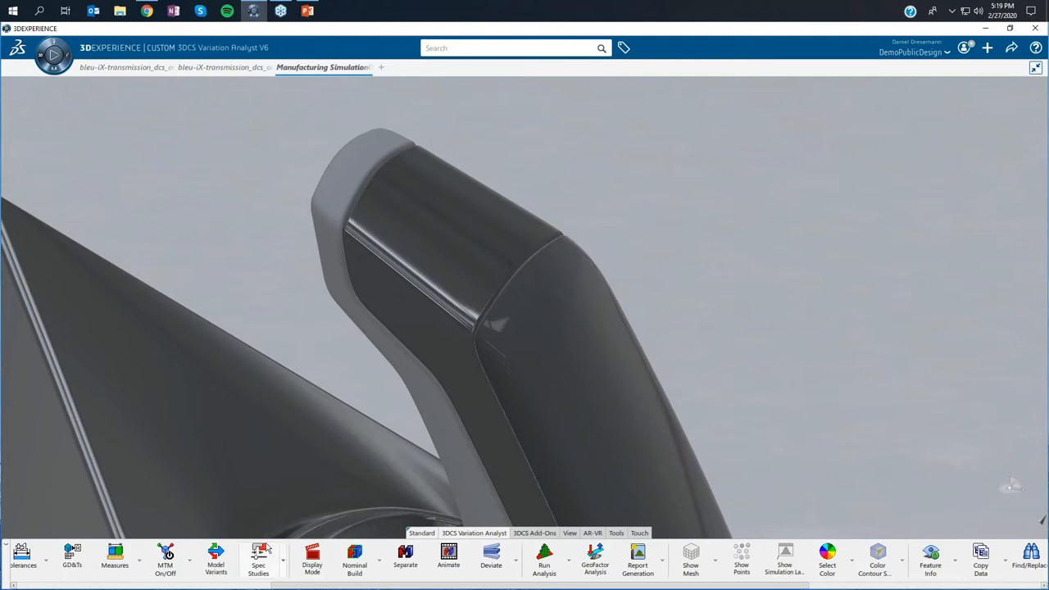
Open Spec Studies on the parent part and switch to Max_Gap_Design
left_click(241, 559)
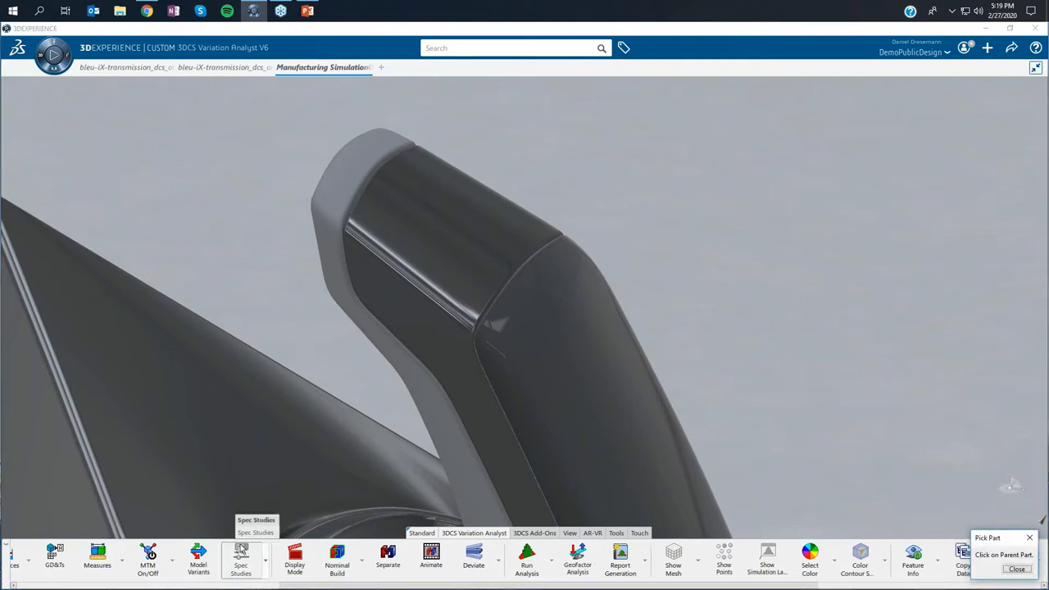
left_click(240, 559)
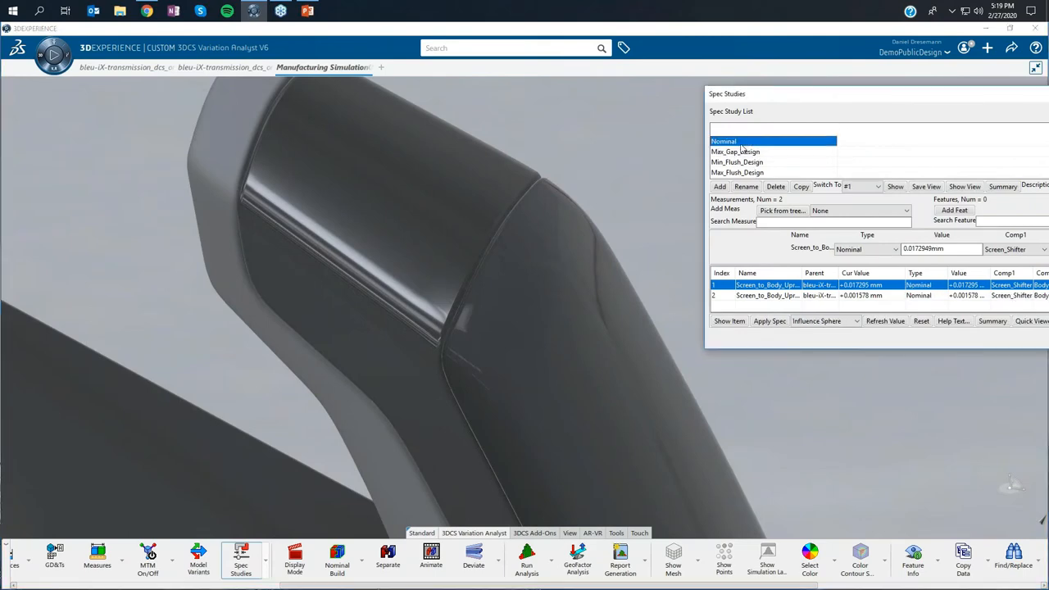
mouse_move(522, 228)
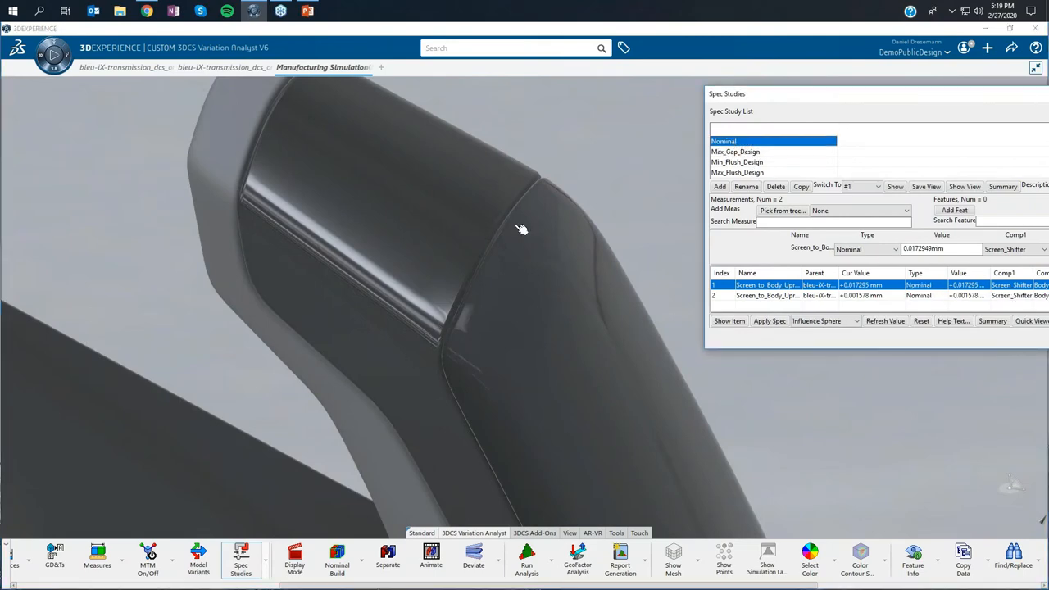
mouse_move(529, 366)
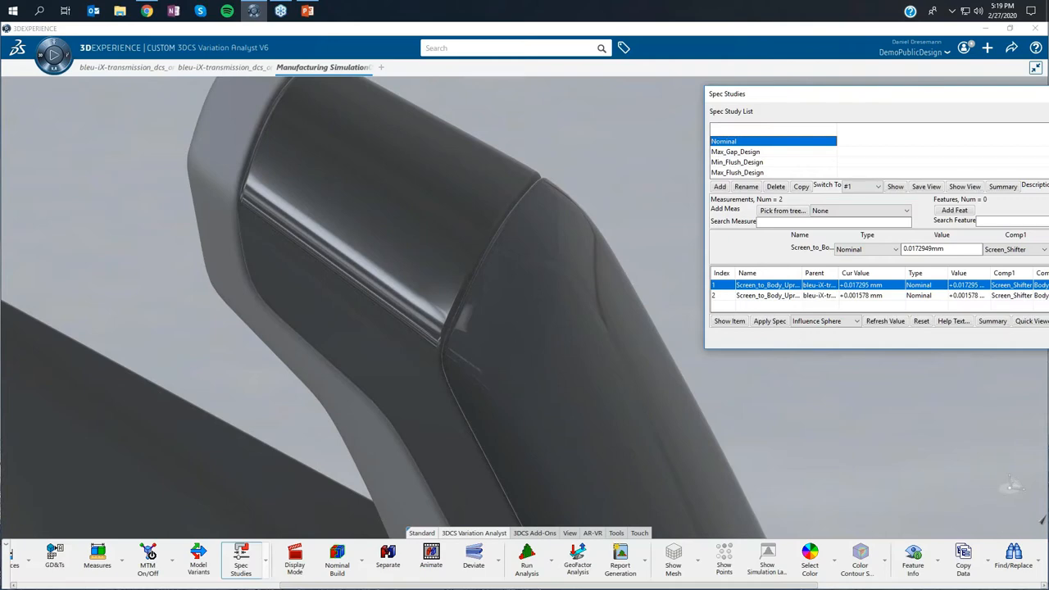
left_click(735, 151)
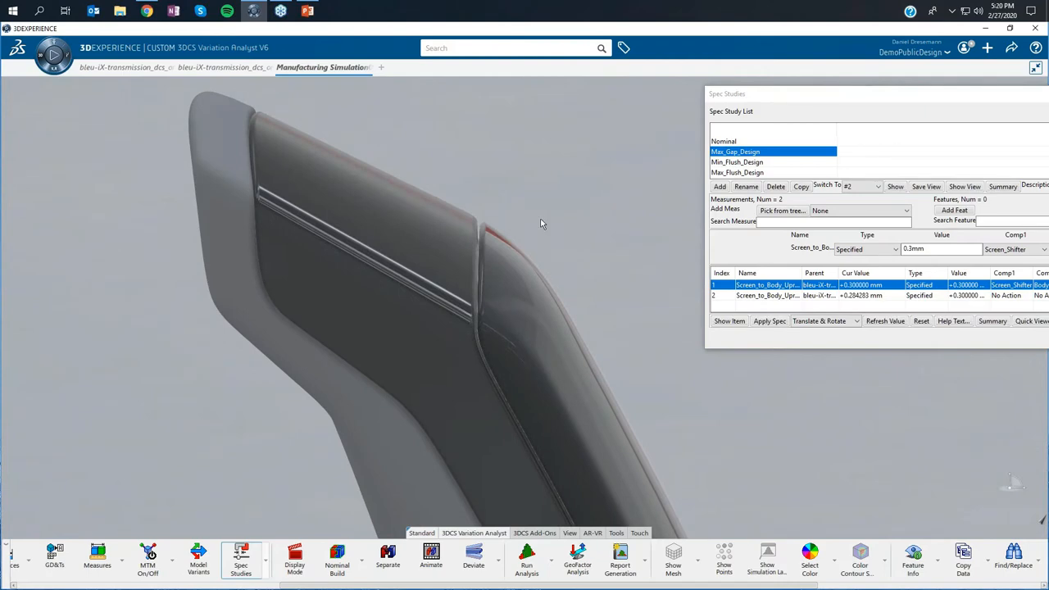
mouse_move(826, 337)
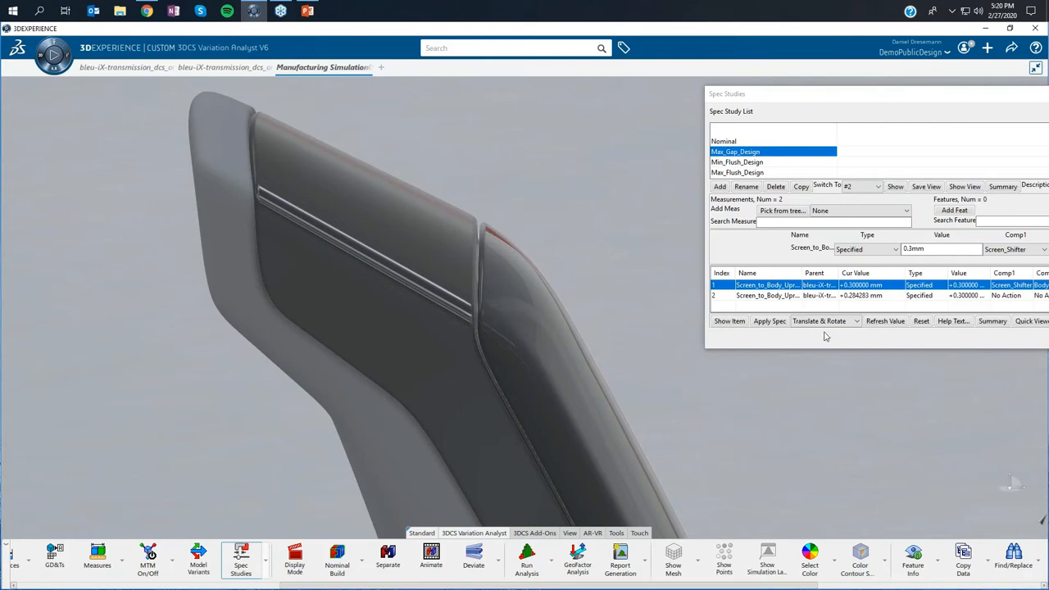
mouse_move(549, 266)
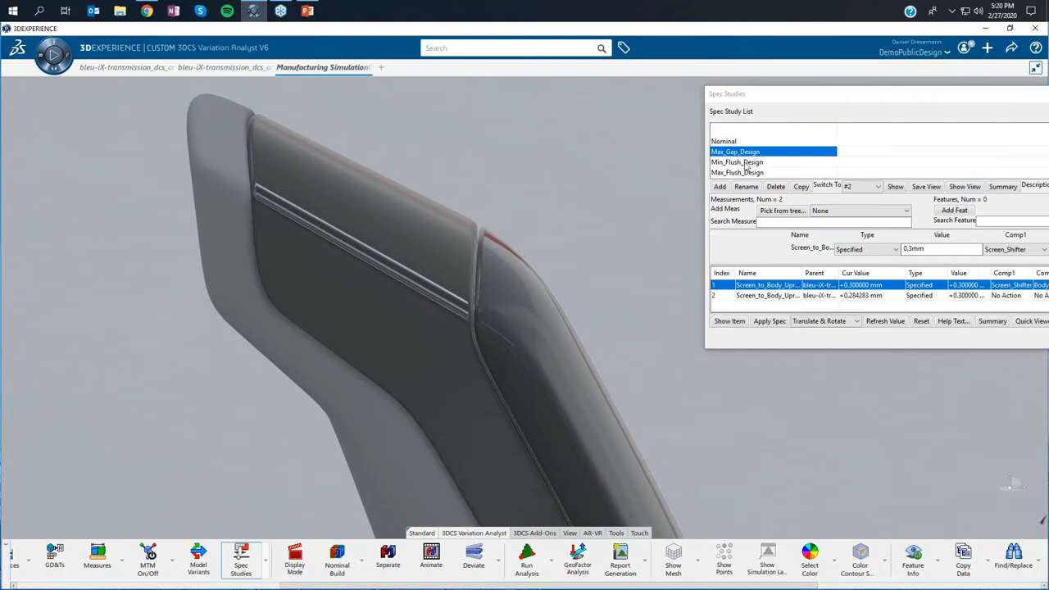
Select Min_Flush_Design, then apply the Max_Flush_Design spec study
left_click(736, 161)
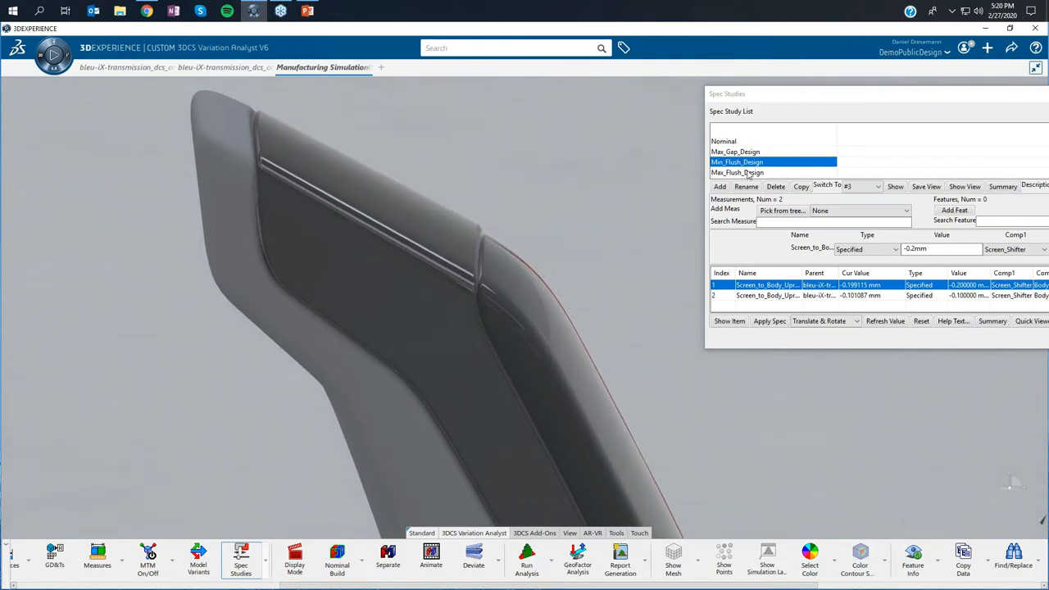
left_click(737, 172)
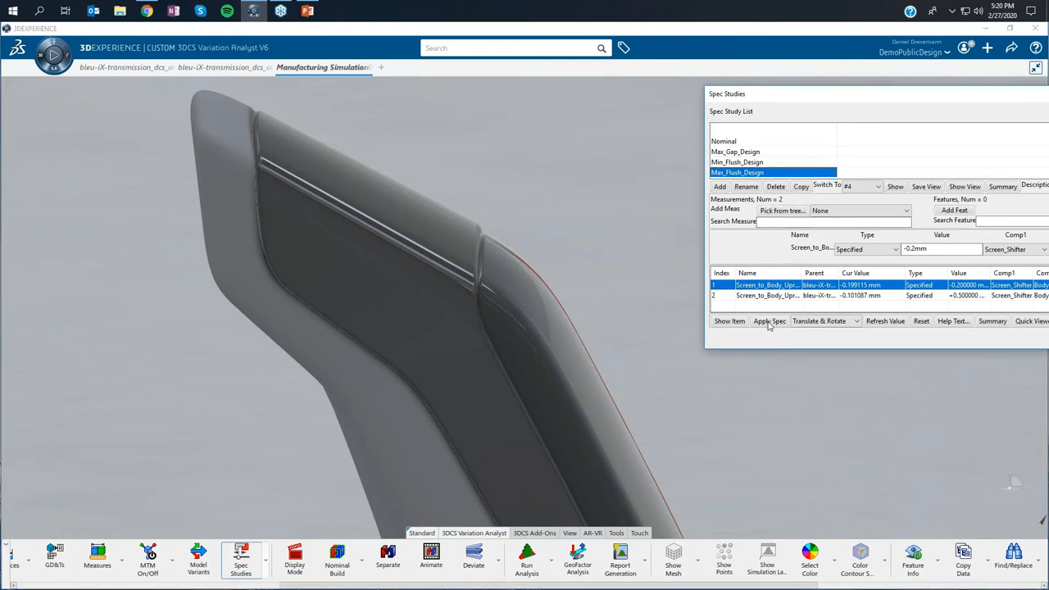
left_click(769, 320)
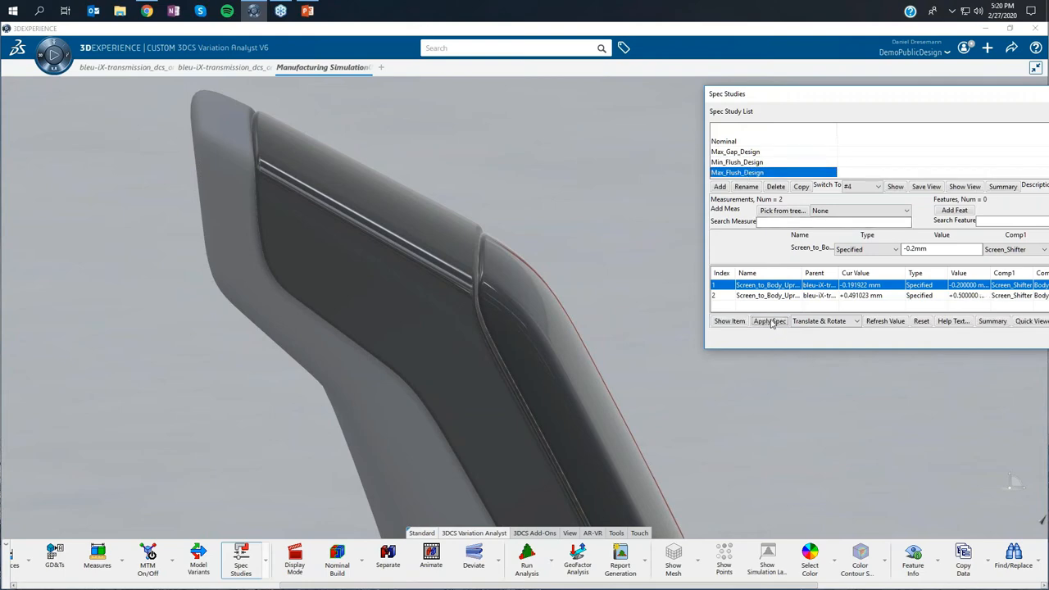
Choose the Nominal spec study and apply it to the shifter
left_click(769, 320)
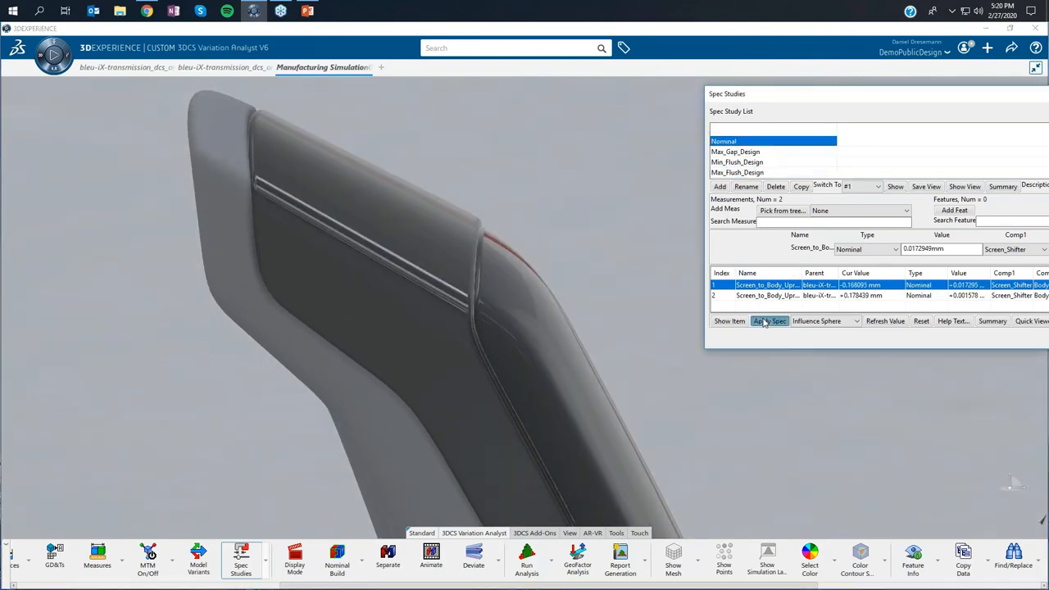
left_click(768, 321)
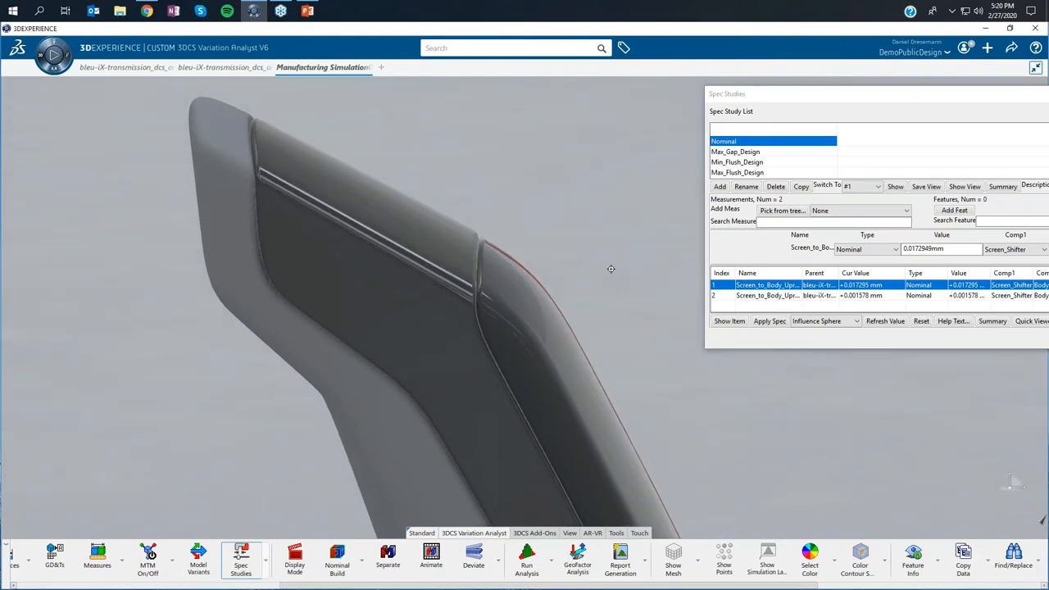
mouse_move(875, 161)
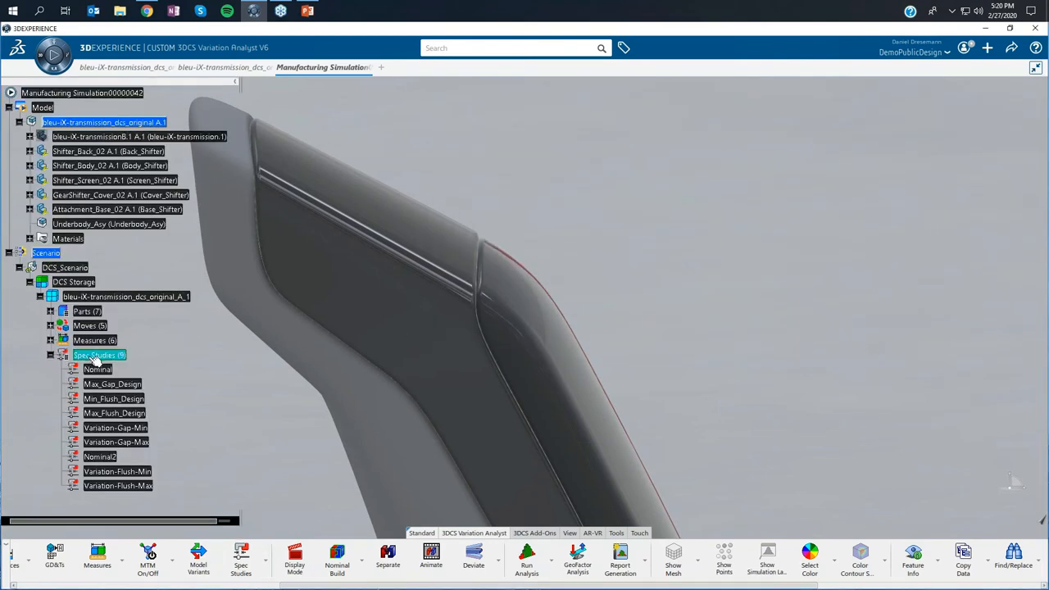
Open the Spec Study Viewer on Nominal and move the previewer aside
left_click(240, 560)
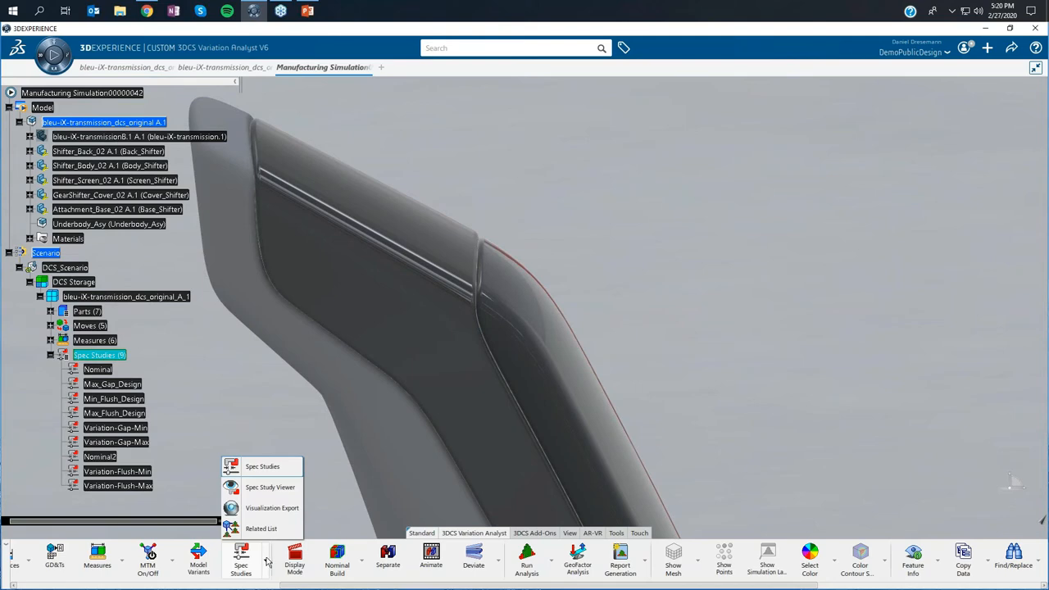
mouse_move(270, 487)
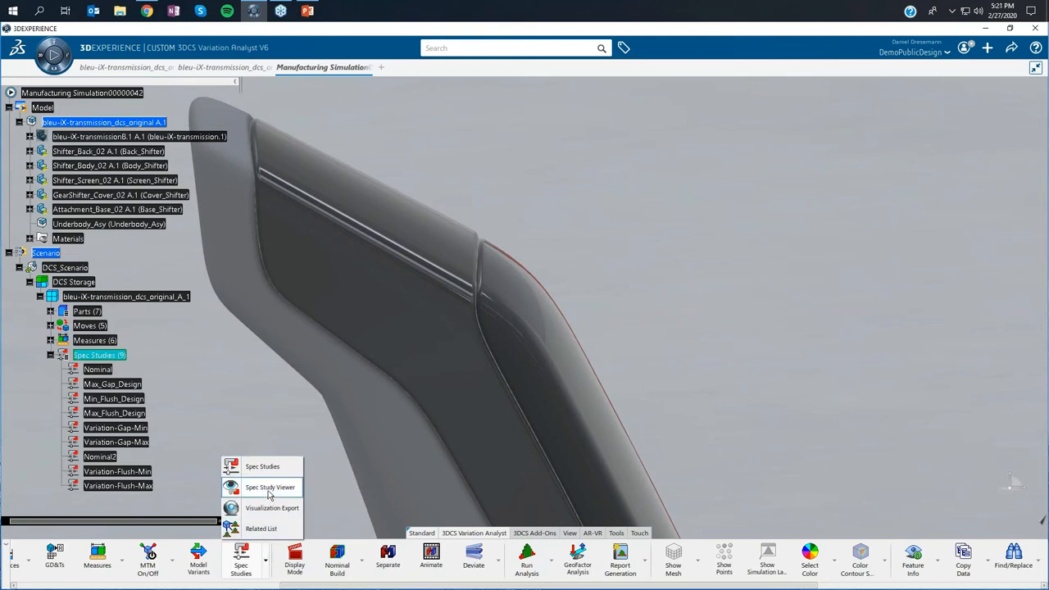
left_click(270, 486)
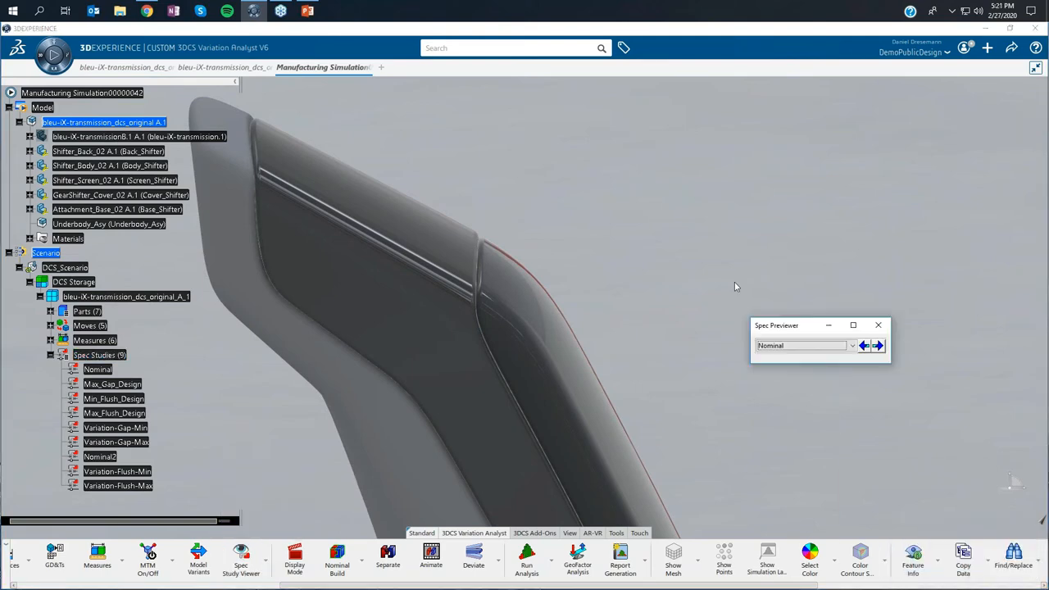
left_click_drag(777, 326, 619, 125)
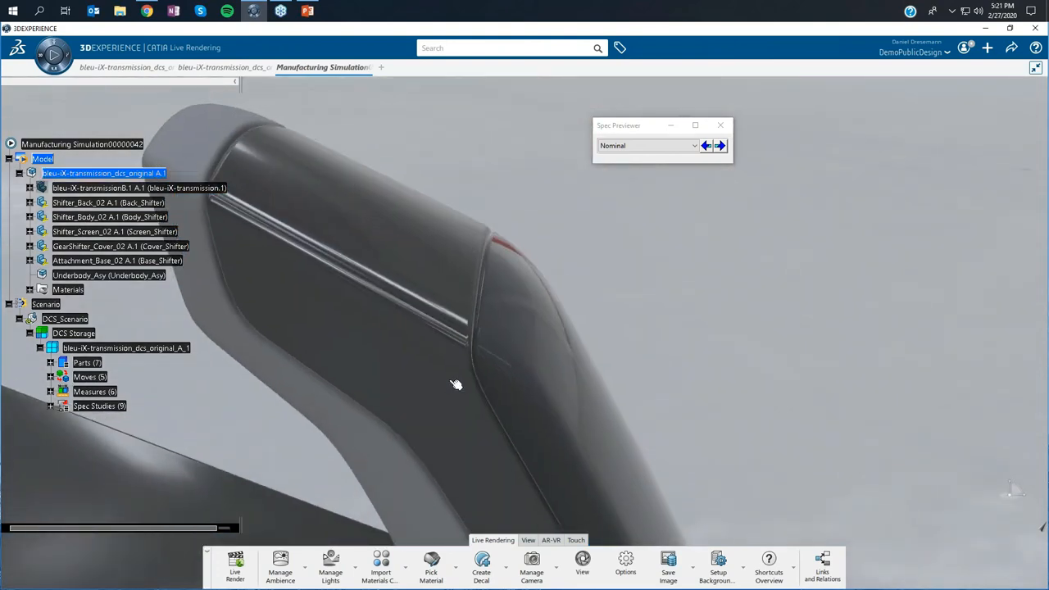
mouse_move(235, 566)
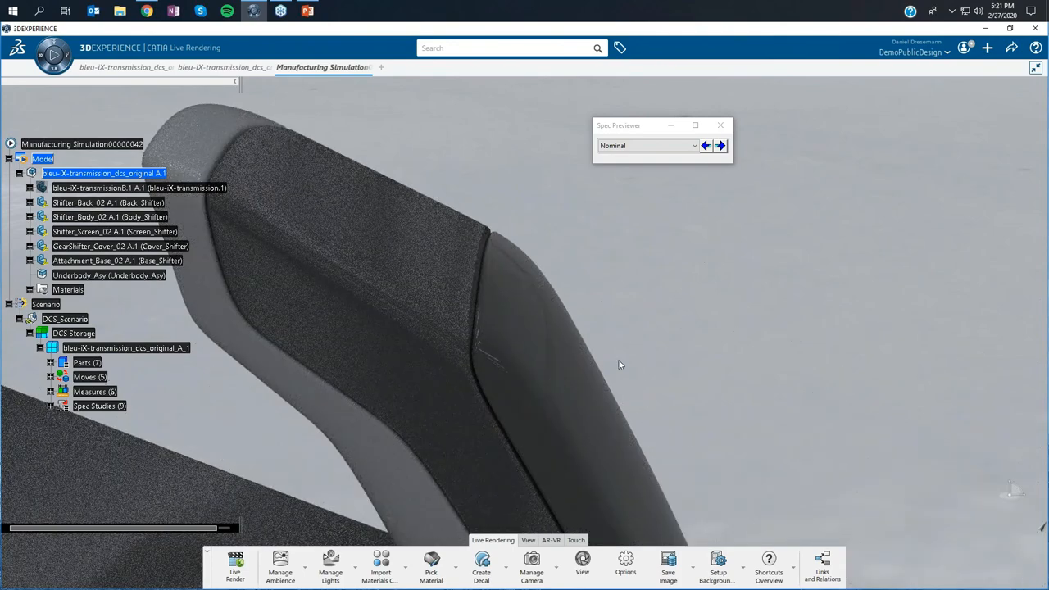
Rotate the ray-traced shifter to view its matte grained dark materials
left_click_drag(621, 365, 504, 448)
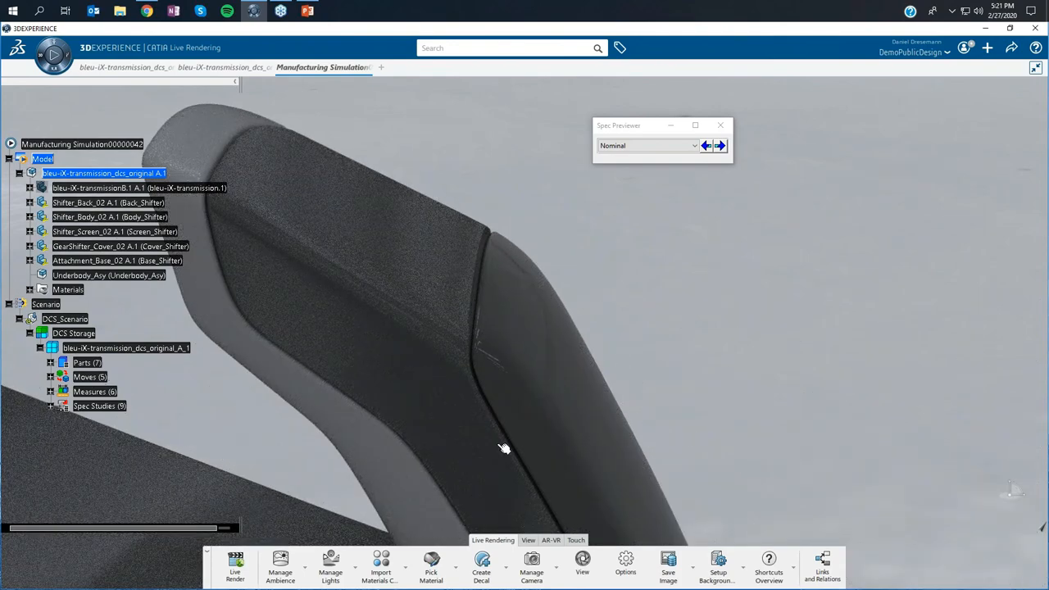
left_click_drag(505, 448, 492, 227)
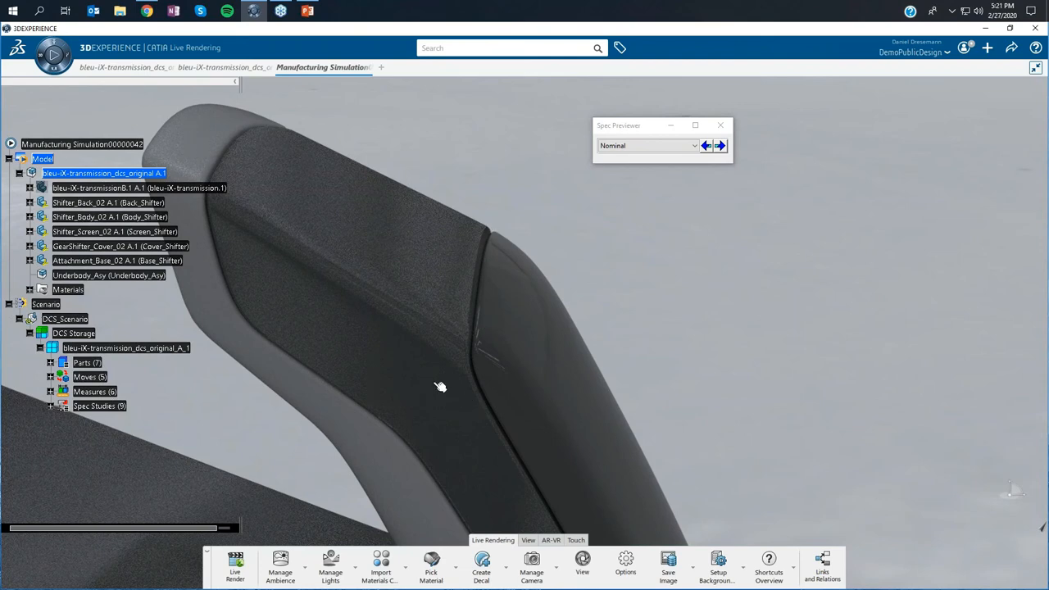
mouse_move(434, 341)
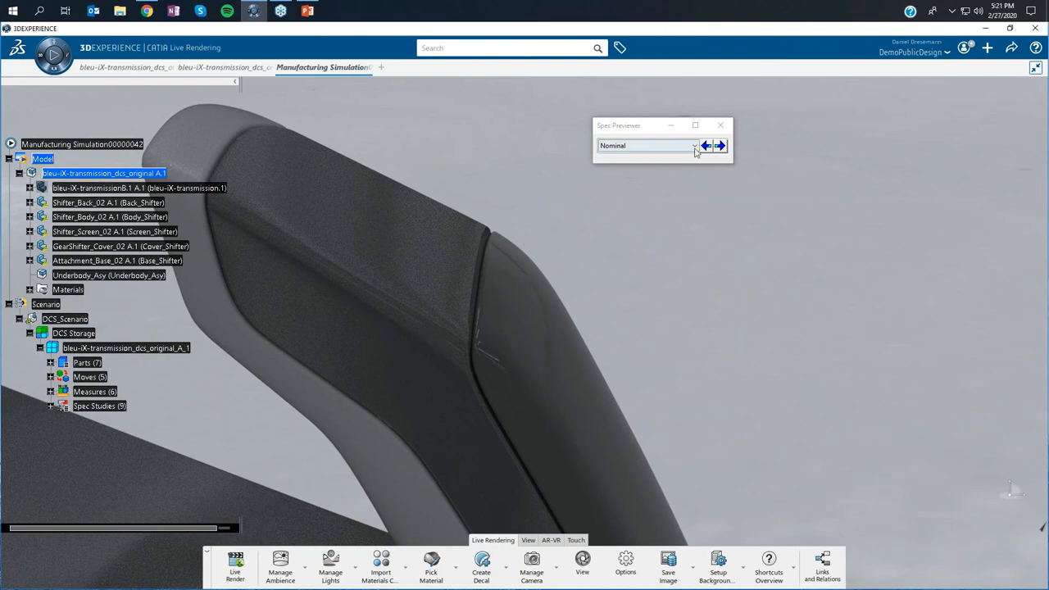
Preview Max_Gap_Design from the Spec Previewer list on the rendered shifter
left_click(694, 145)
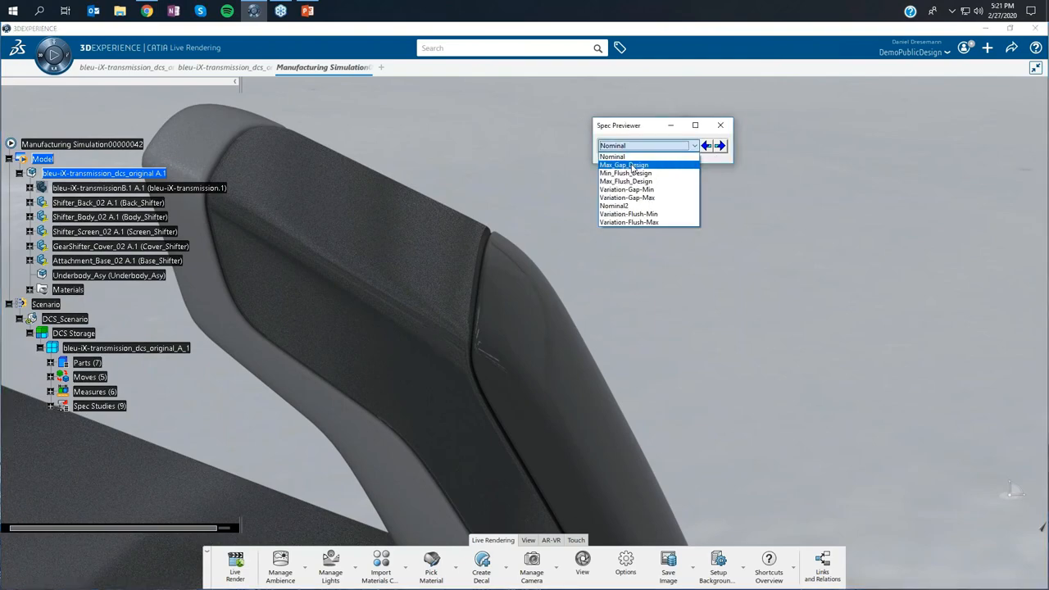
left_click(623, 165)
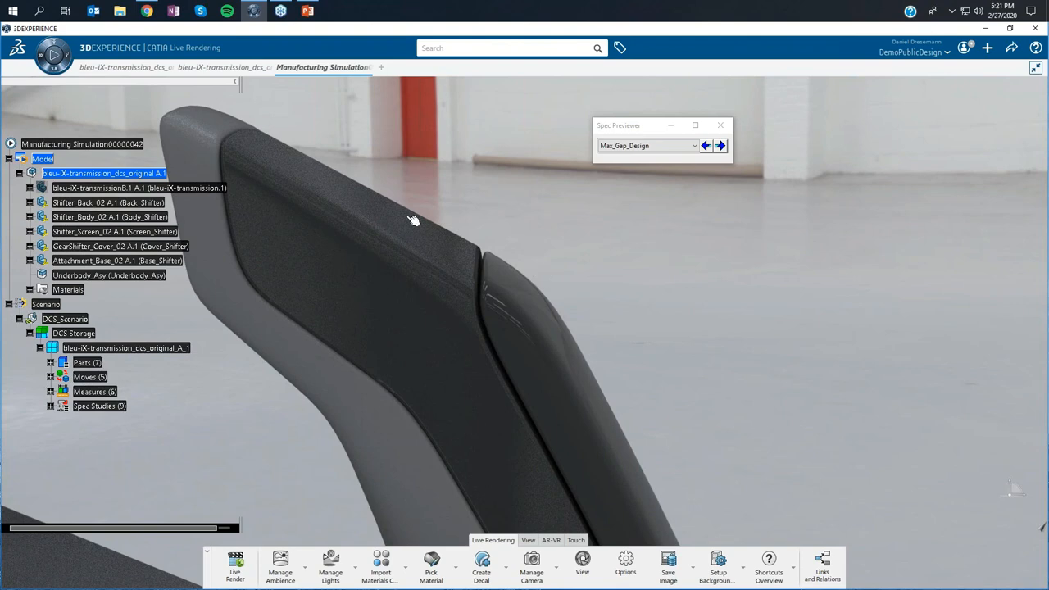
mouse_move(615, 300)
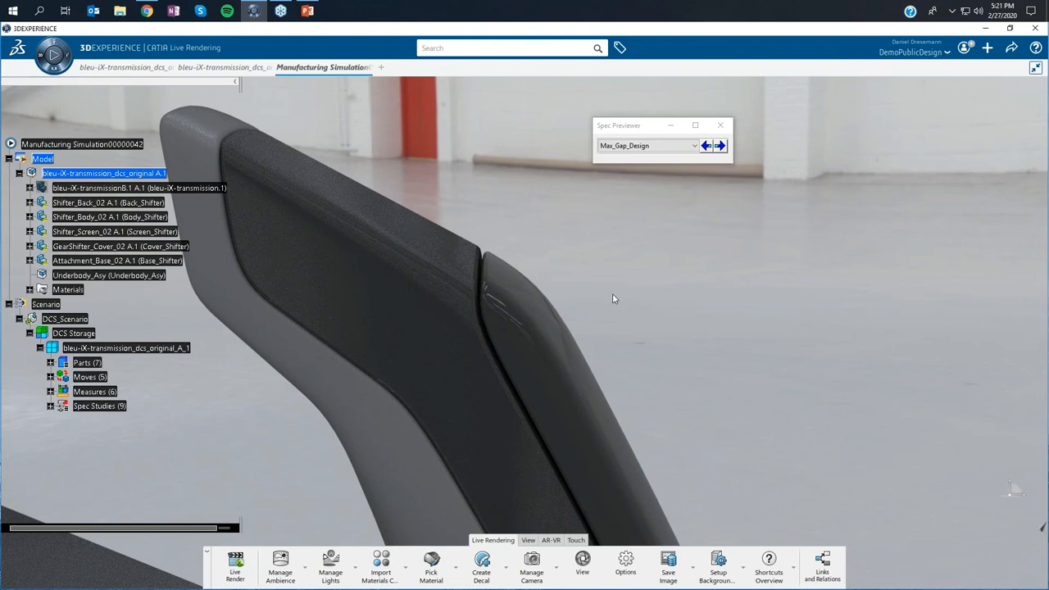